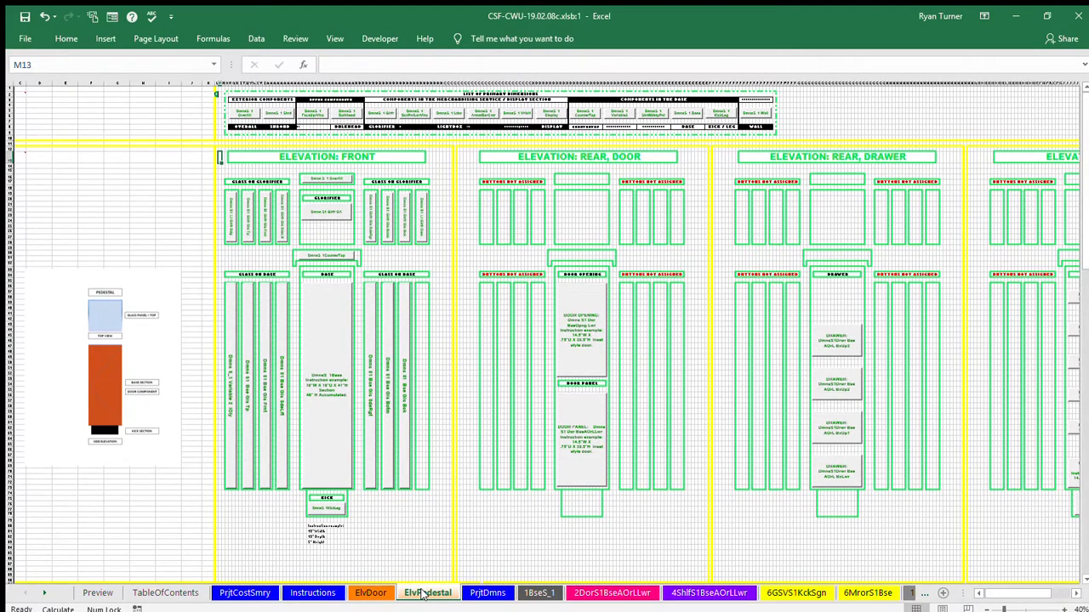
# - Enter base door opening accumulated height 39.5 in PrjtDmns cell T496 and return to Instructions step 1.3.09
pyautogui.click(487, 592)
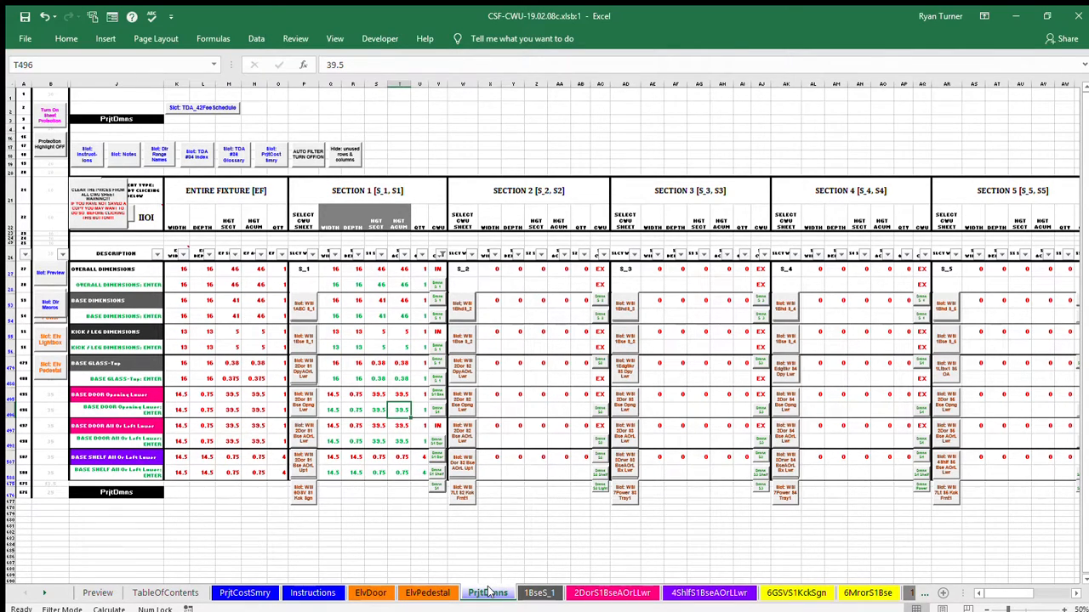
pyautogui.click(313, 592)
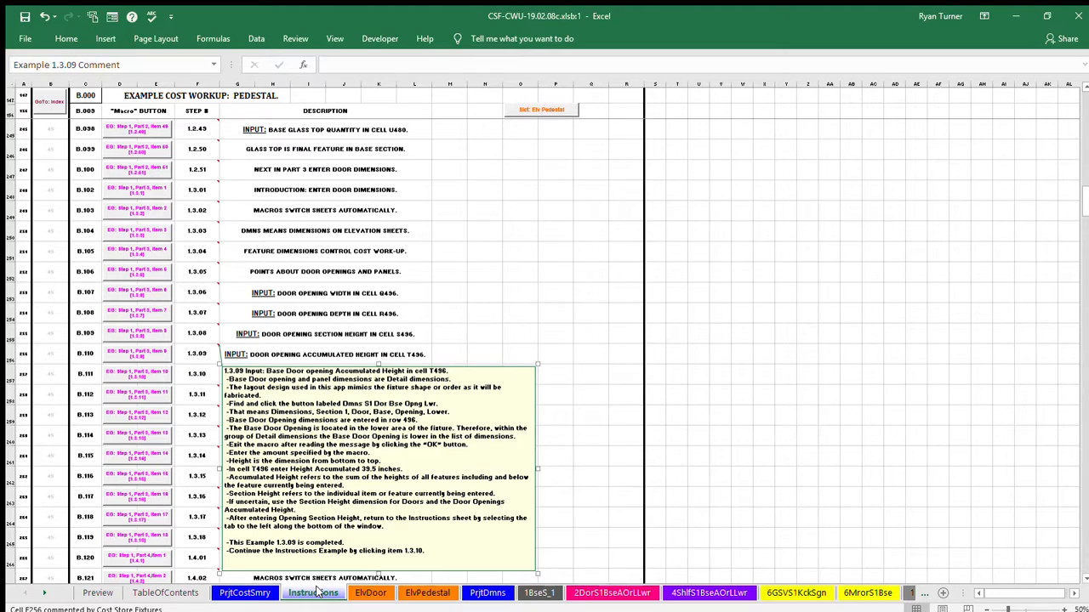